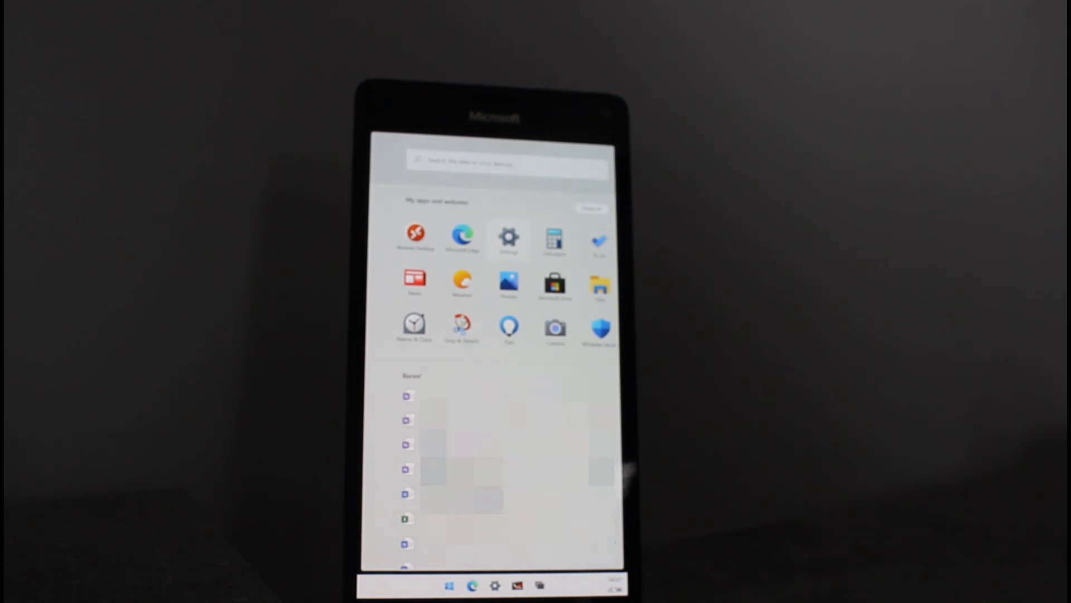
- Launch Settings from the Start screen's My apps and websites list
{"action": "left_click", "coordinate": [509, 236]}
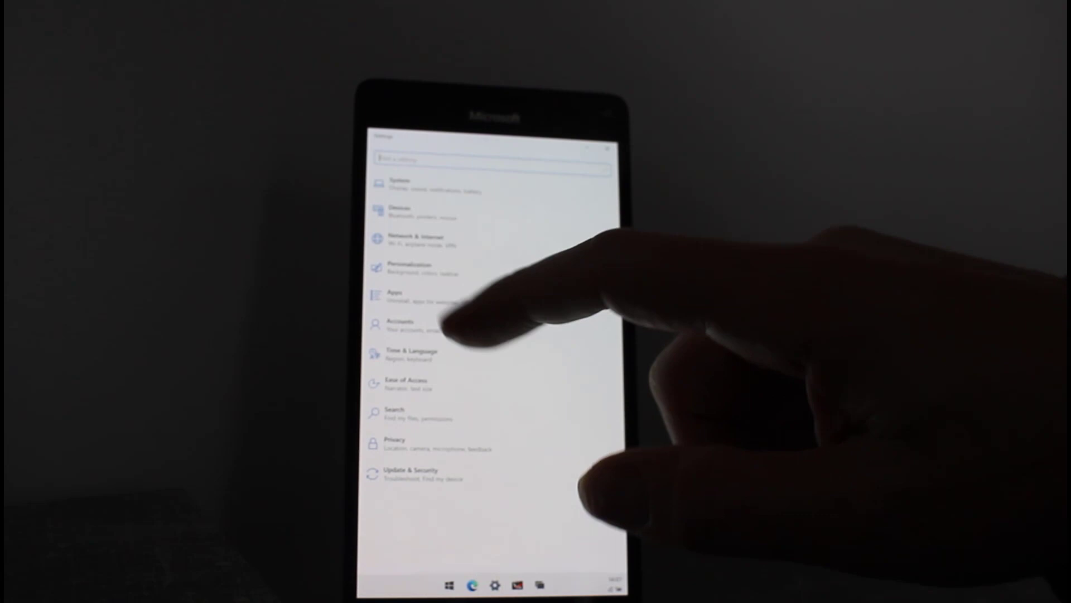
{"action": "left_click", "coordinate": [415, 241]}
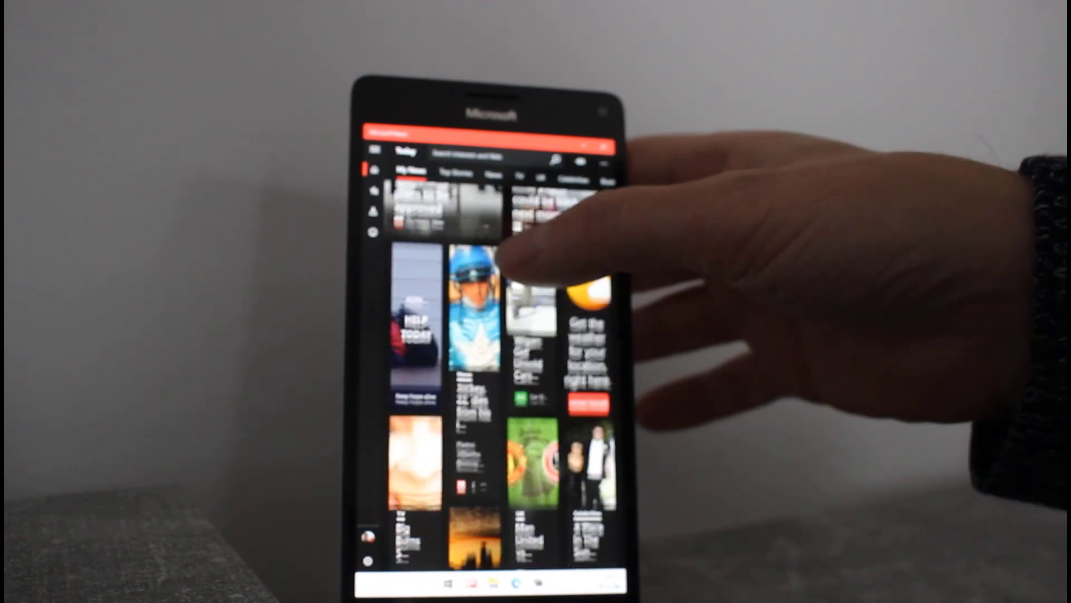
- Scroll through the My News feed to browse the story tiles
{"action": "scroll", "scroll_direction": "down", "scroll_amount": 3}
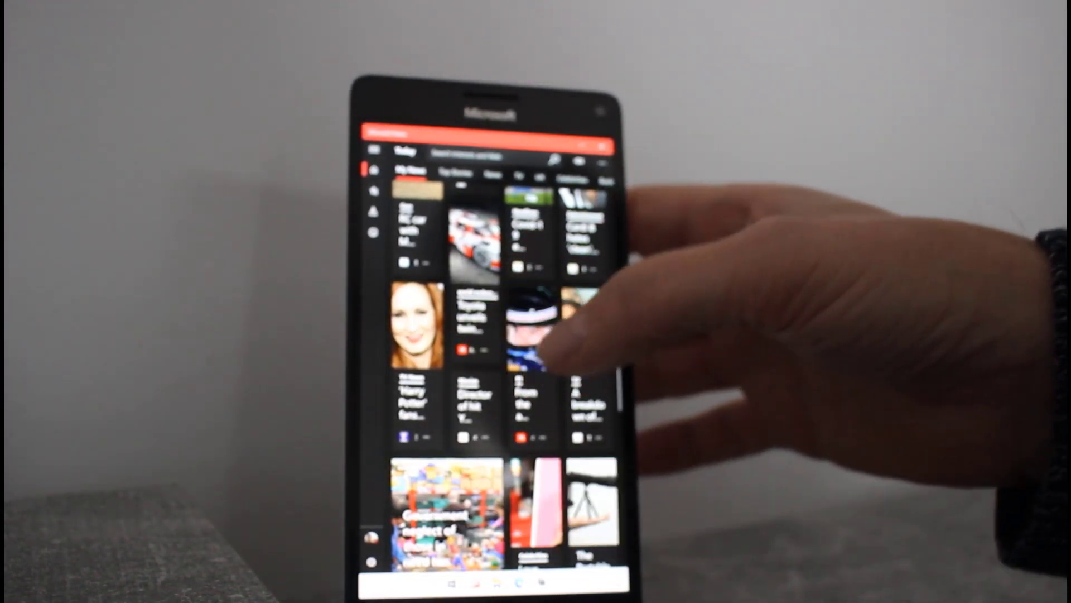
{"action": "scroll", "scroll_direction": "down", "scroll_amount": 3}
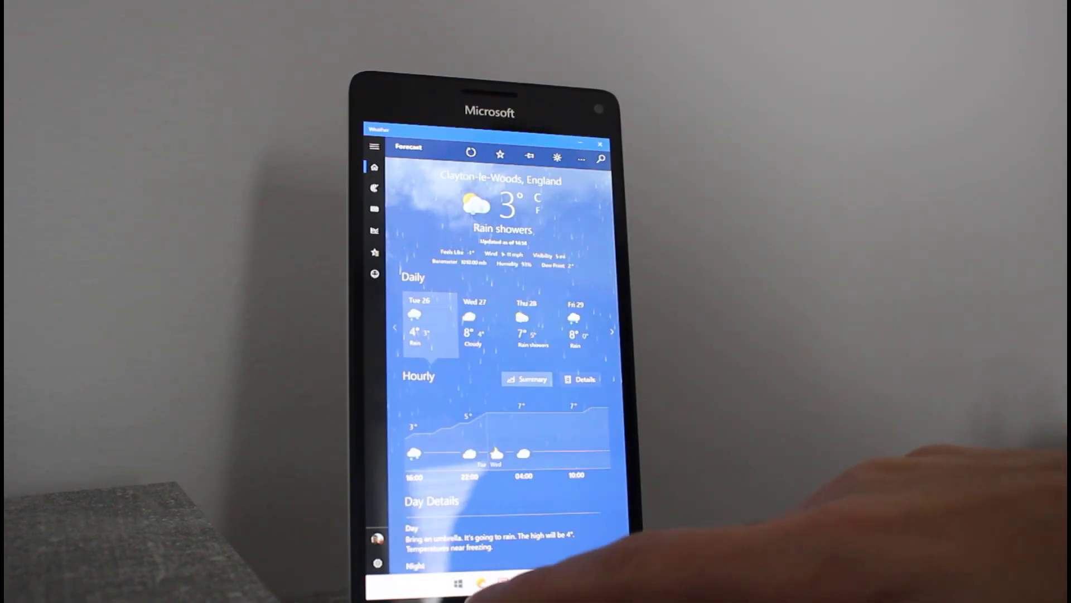
- Leave the Clayton-le-Woods rain-showers forecast and go back to the Start screen
{"action": "left_click", "coordinate": [458, 583]}
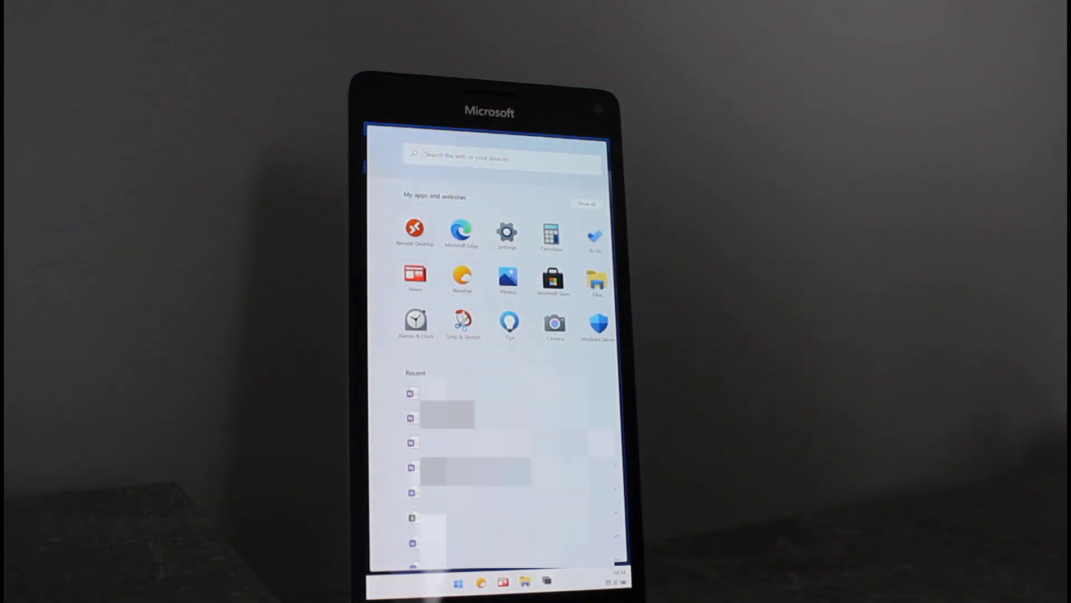
- Show the open-apps overview, go back to Start, and reopen Weather
{"action": "left_click", "coordinate": [503, 583]}
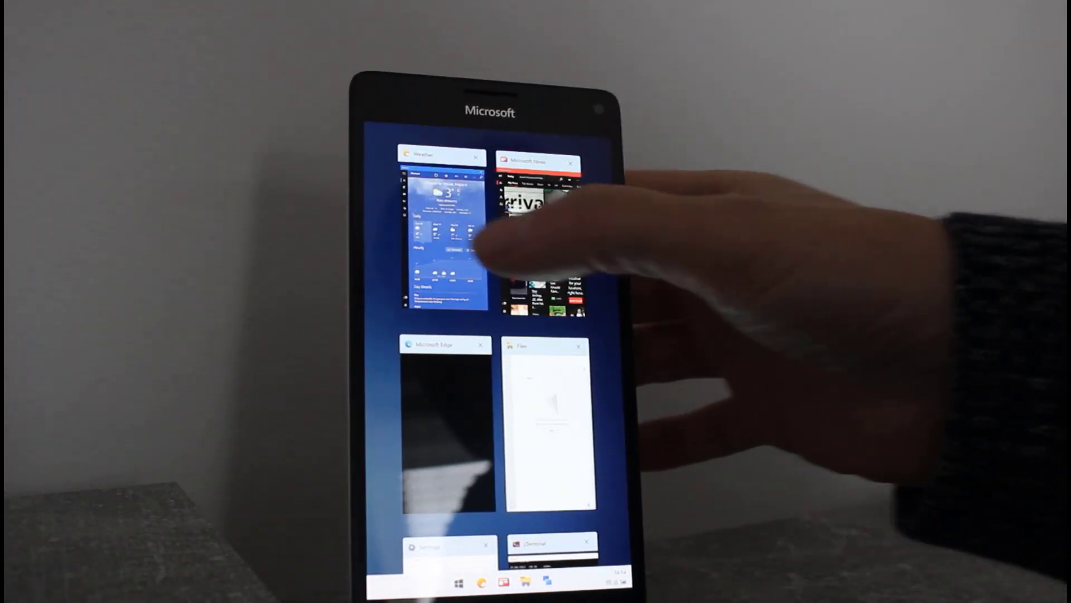
{"action": "left_click", "coordinate": [441, 225]}
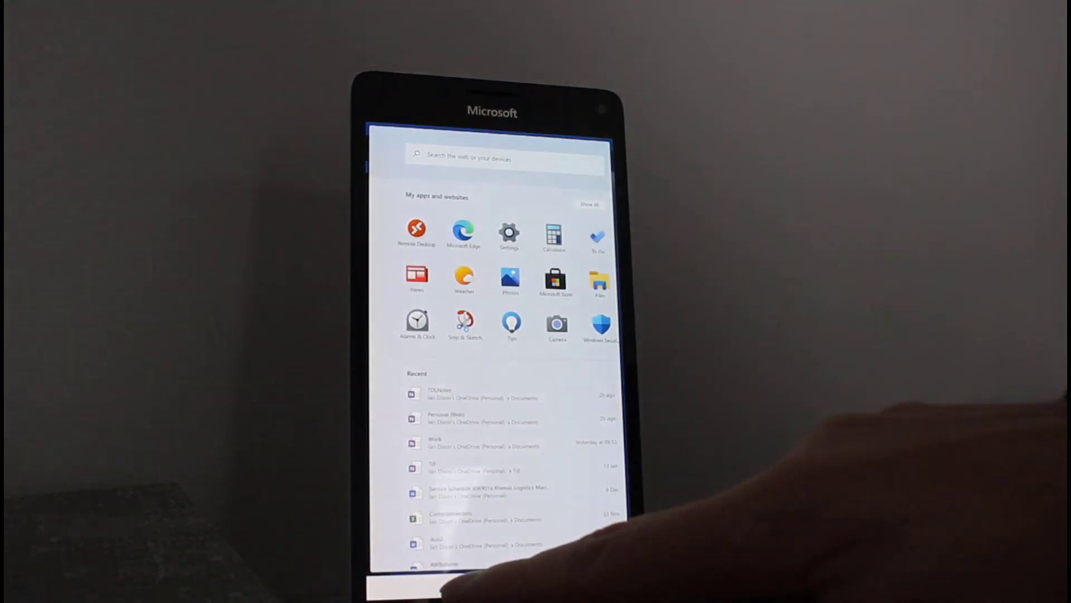
{"action": "left_click", "coordinate": [465, 276]}
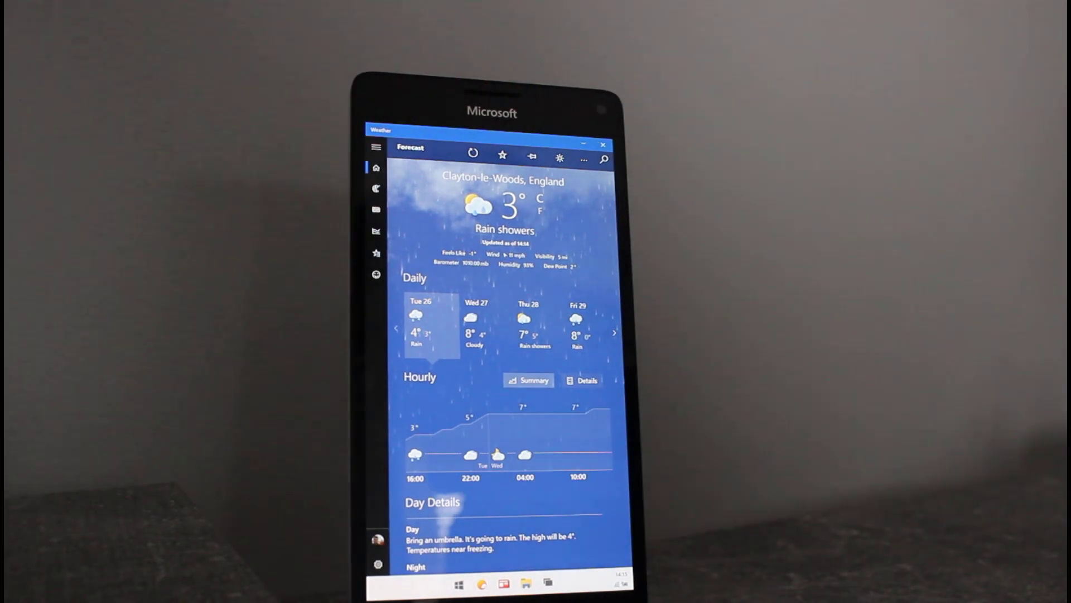